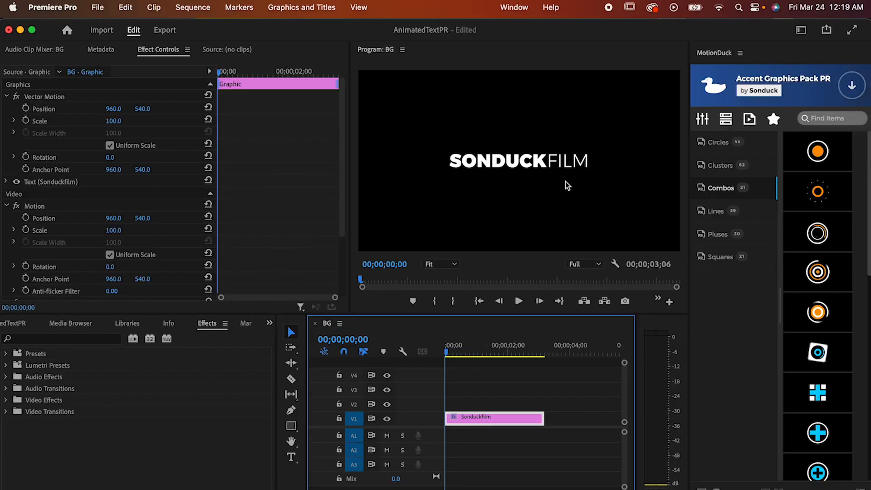
- Search 'dire', apply Directional Blur, and ease in its Blur Length keyframe
{"action": "left_click", "coordinate": [61, 338]}
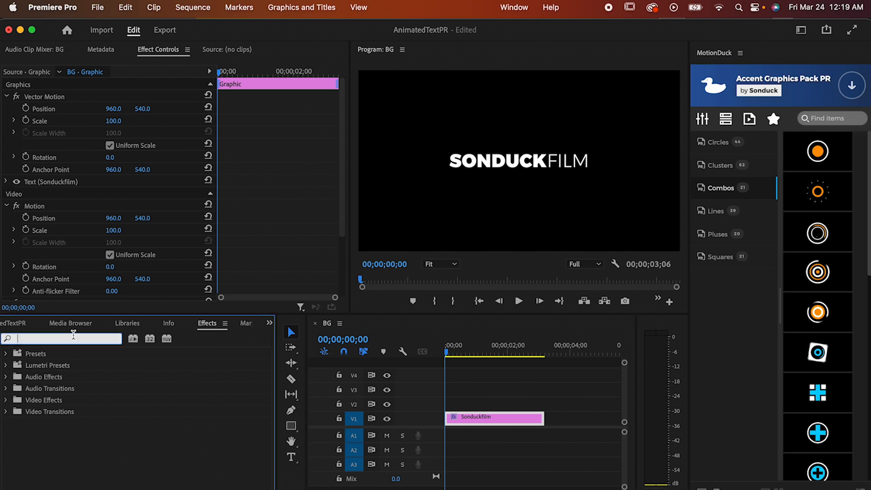
{"action": "type", "text": "dire"}
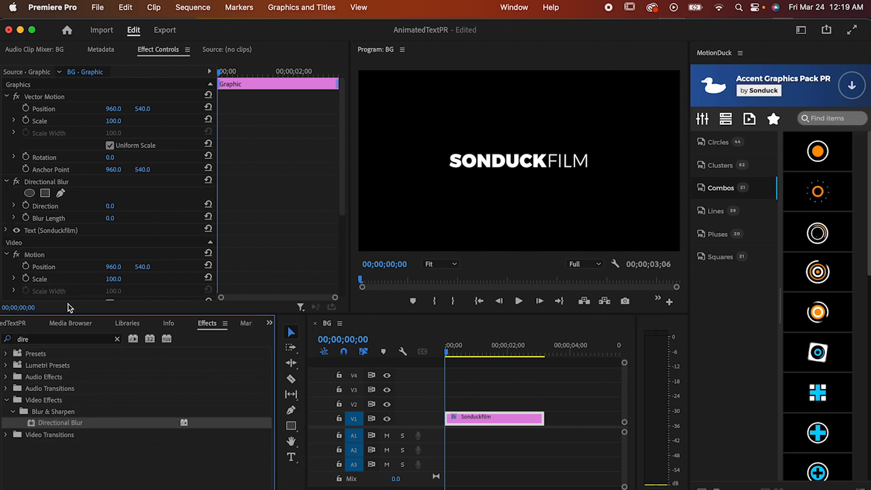
{"action": "mouse_move", "coordinate": [109, 218]}
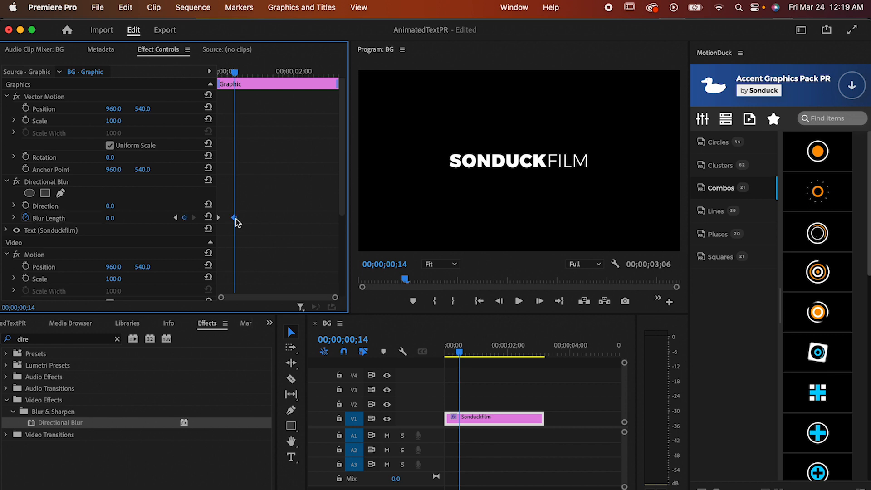
{"action": "right_click", "coordinate": [233, 218]}
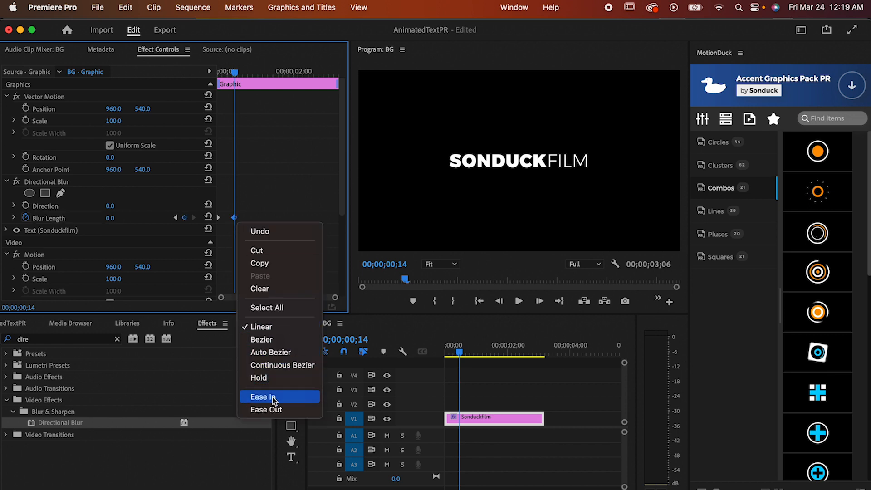
{"action": "left_click", "coordinate": [261, 396]}
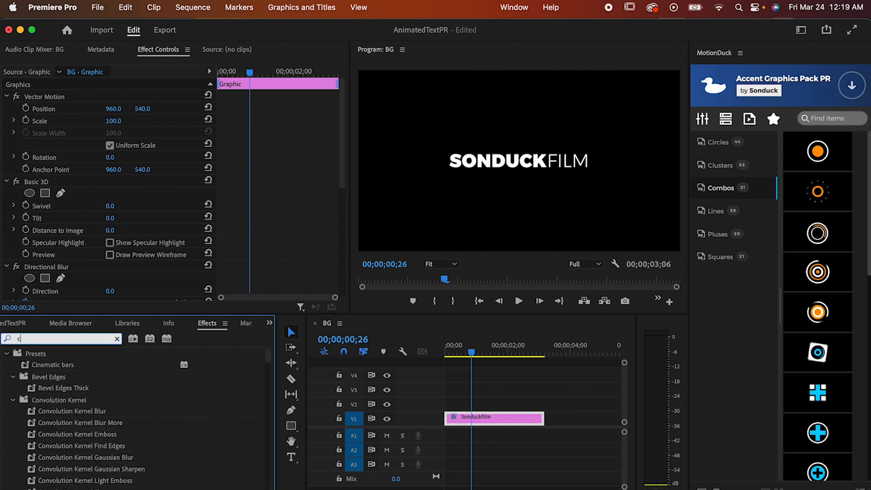
- Search 'crop' to apply the Crop effect and enter 2x75 for Basic 3D Tilt
{"action": "type", "text": "crop"}
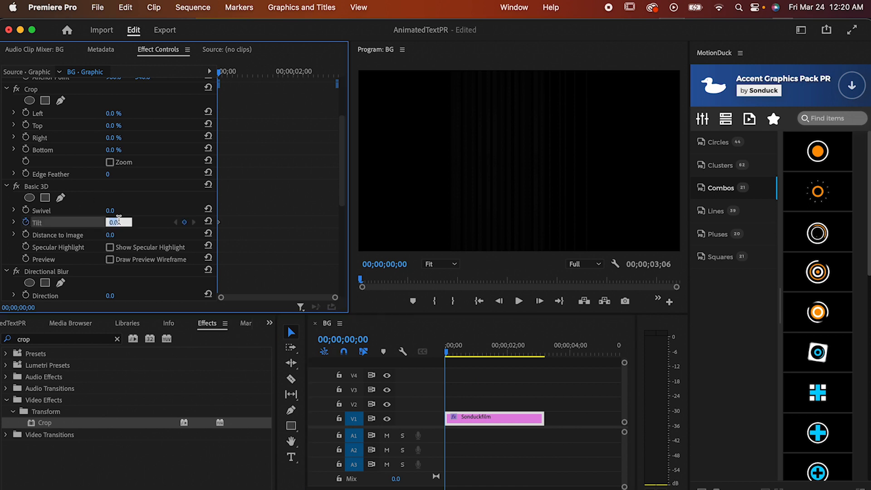
{"action": "type", "text": "2x75"}
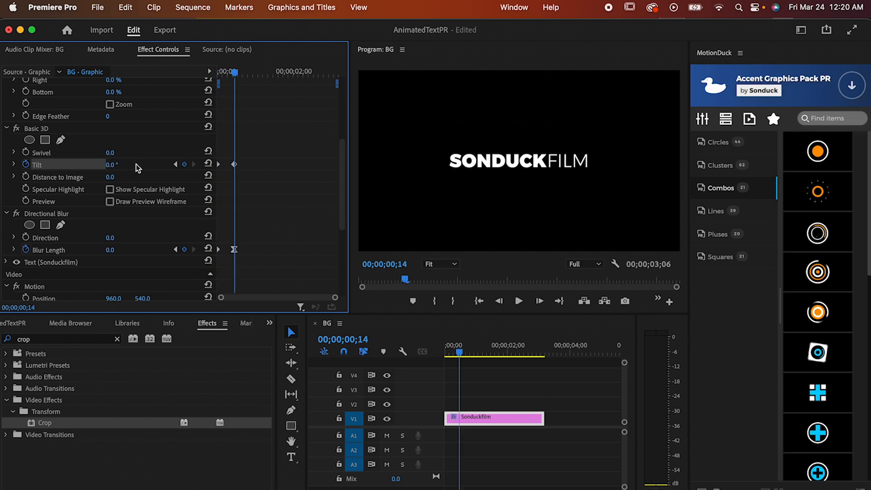
{"action": "mouse_move", "coordinate": [236, 168]}
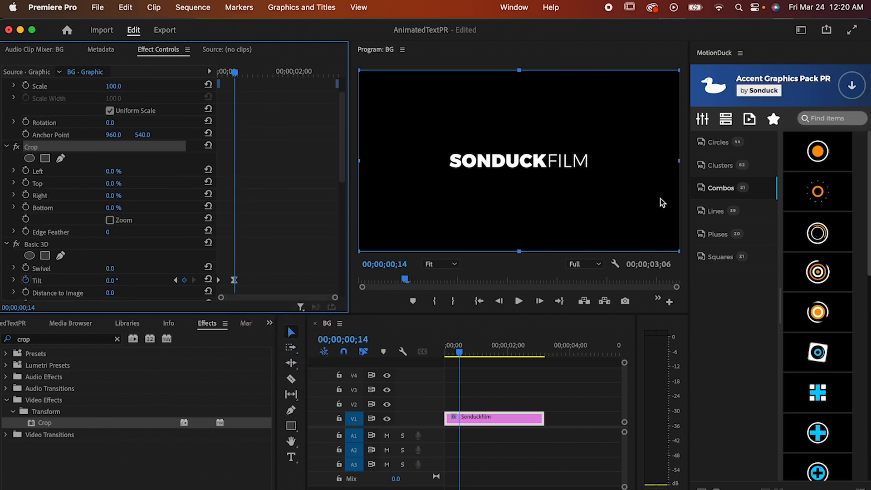
{"action": "mouse_move", "coordinate": [361, 167]}
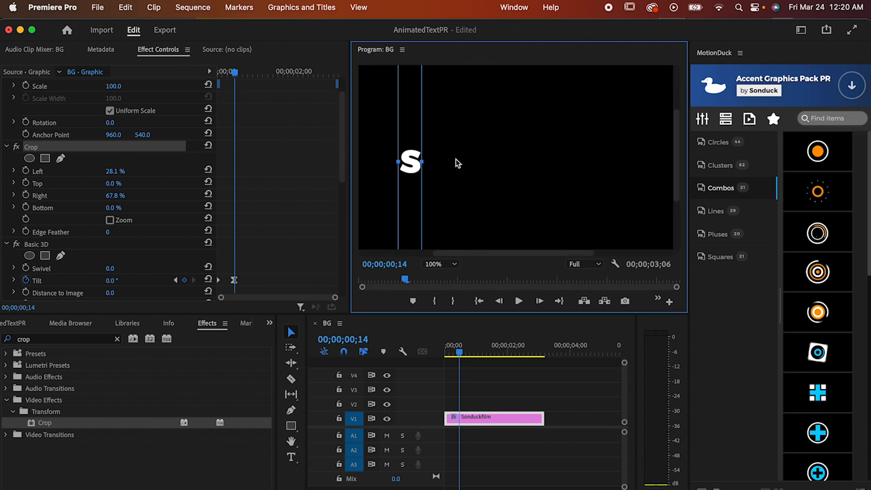
{"action": "mouse_move", "coordinate": [443, 403]}
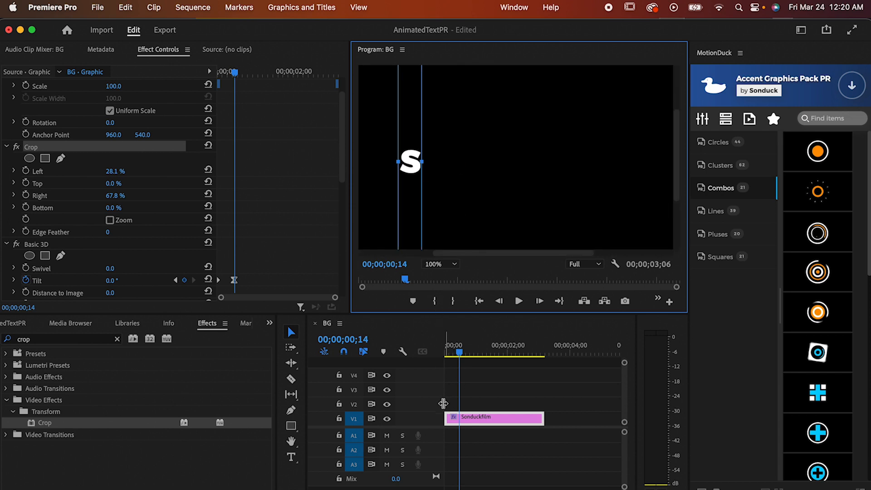
{"action": "mouse_move", "coordinate": [435, 378]}
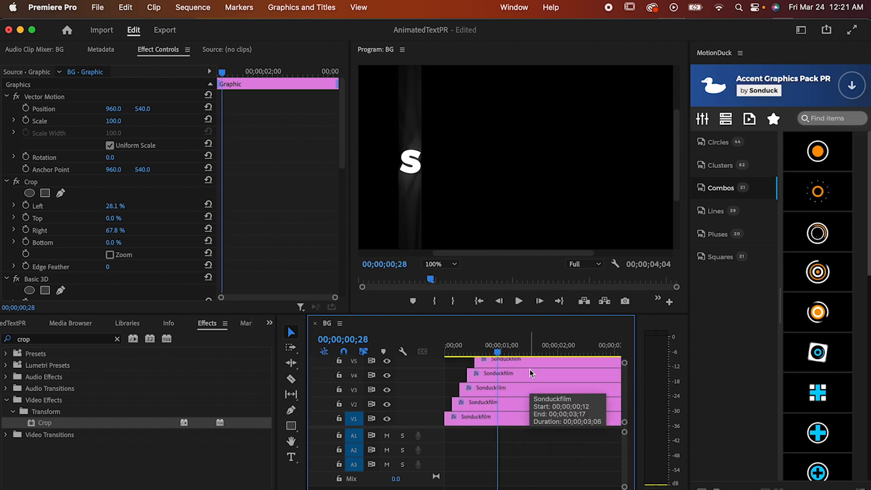
- Select one staggered copy in the timeline to adjust its Crop values
{"action": "left_click", "coordinate": [475, 354]}
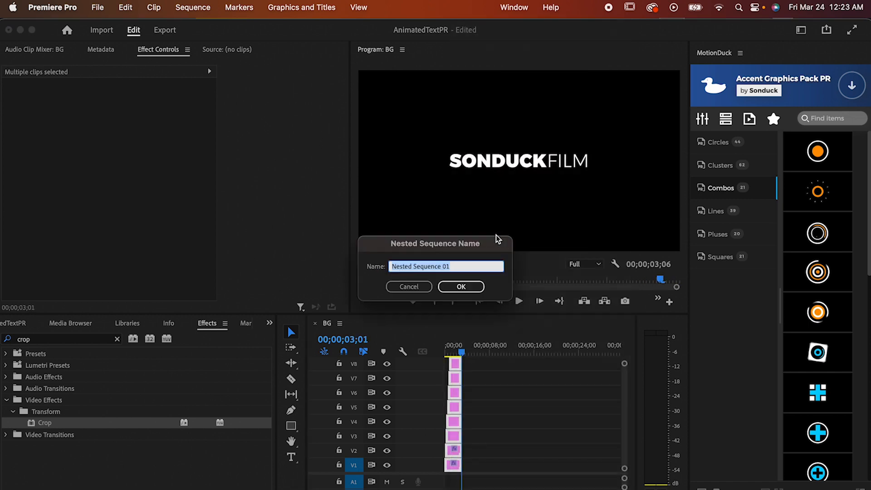
- Confirm the nested sequence, then search the Effects panel for 'glow'
{"action": "left_click", "coordinate": [460, 287]}
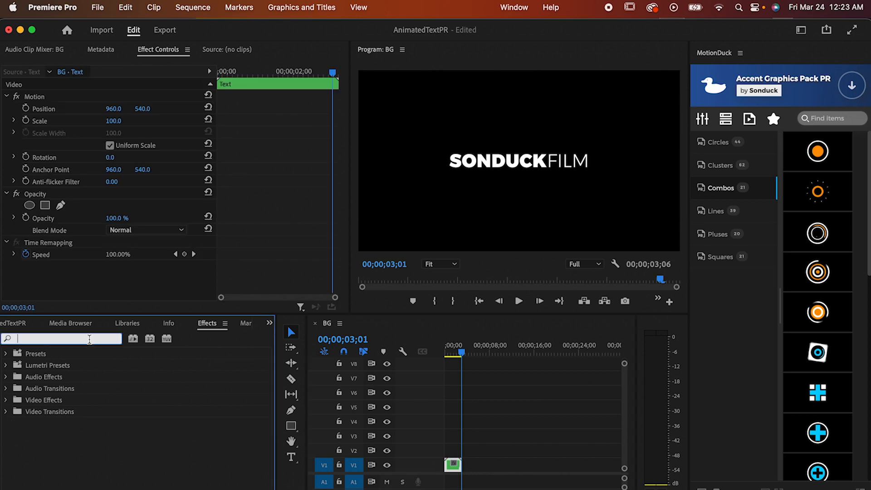
{"action": "type", "text": "glow"}
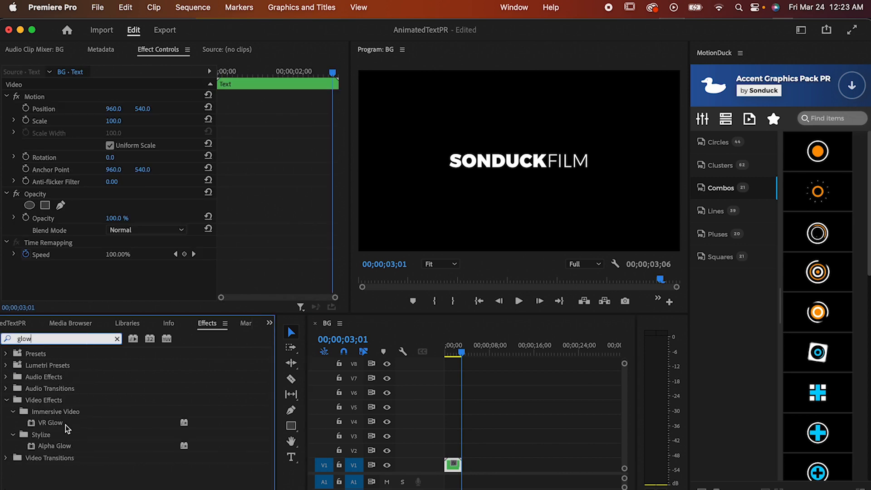